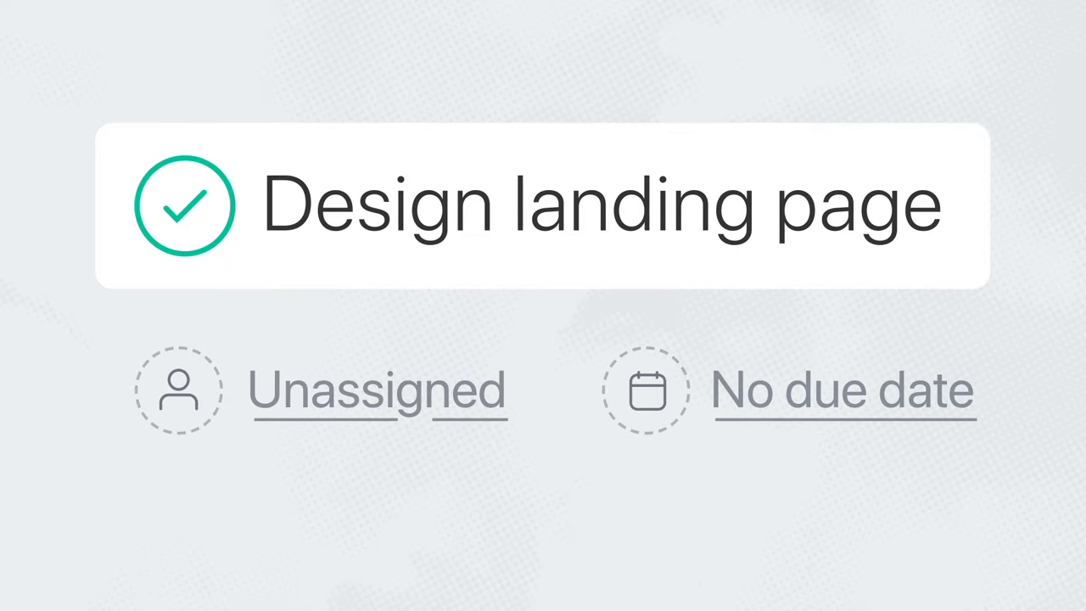
{"action": "left_click", "coordinate": [178, 391]}
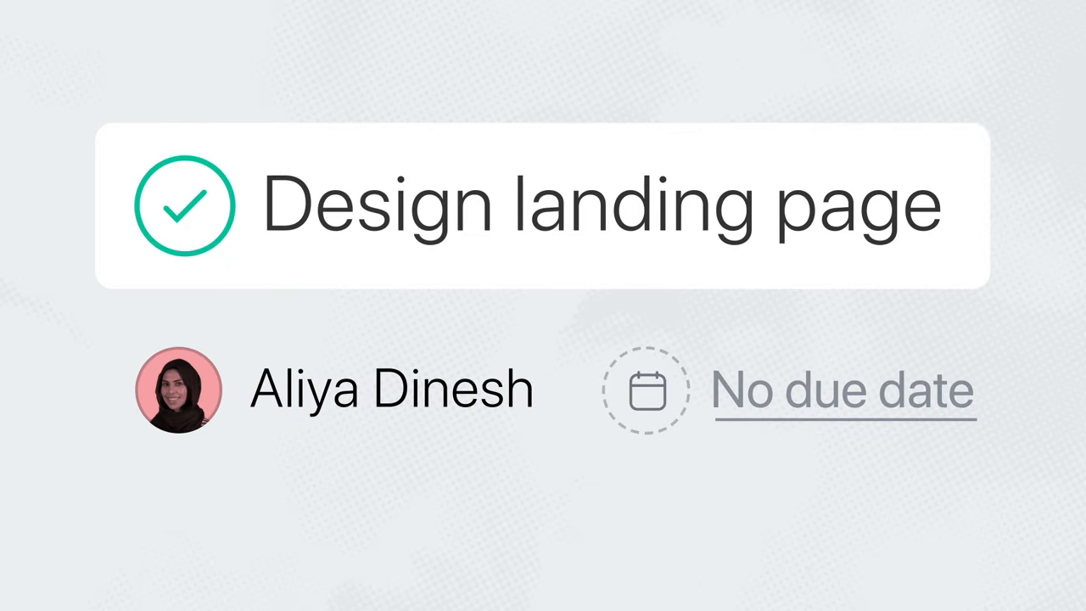